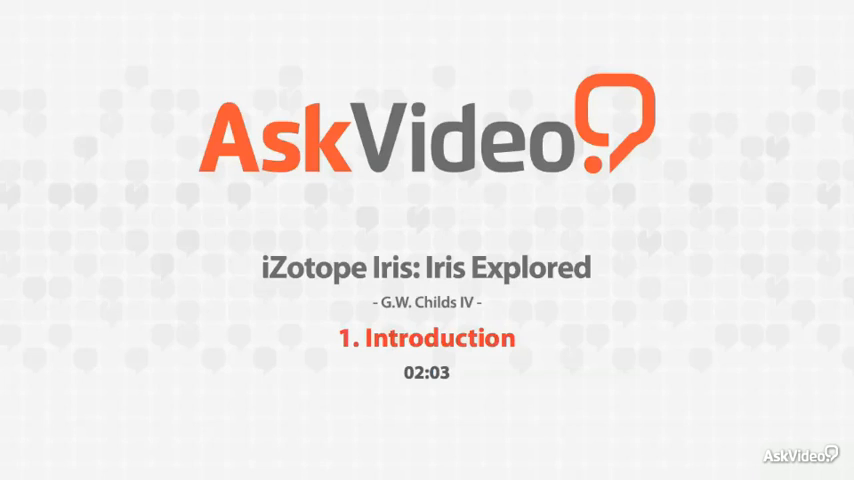
Watch the 'iZotope Iris: Iris Explored' lesson 1 Introduction title card until the intro video begins.
left_click(427, 240)
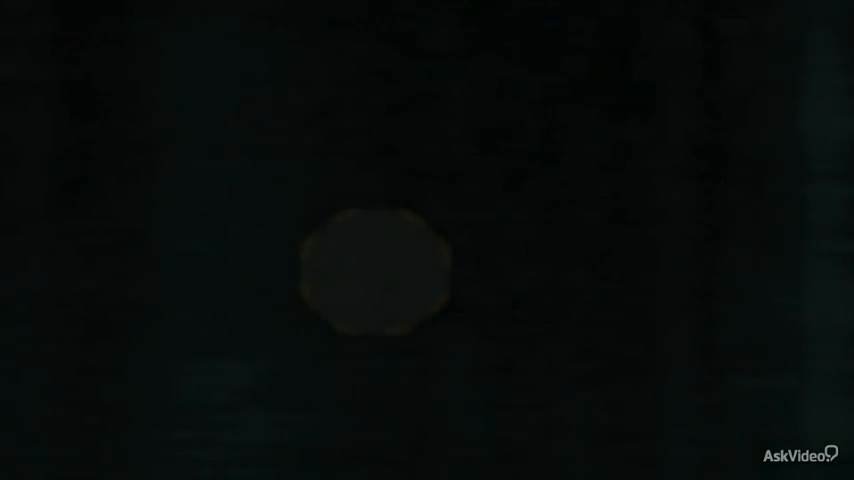